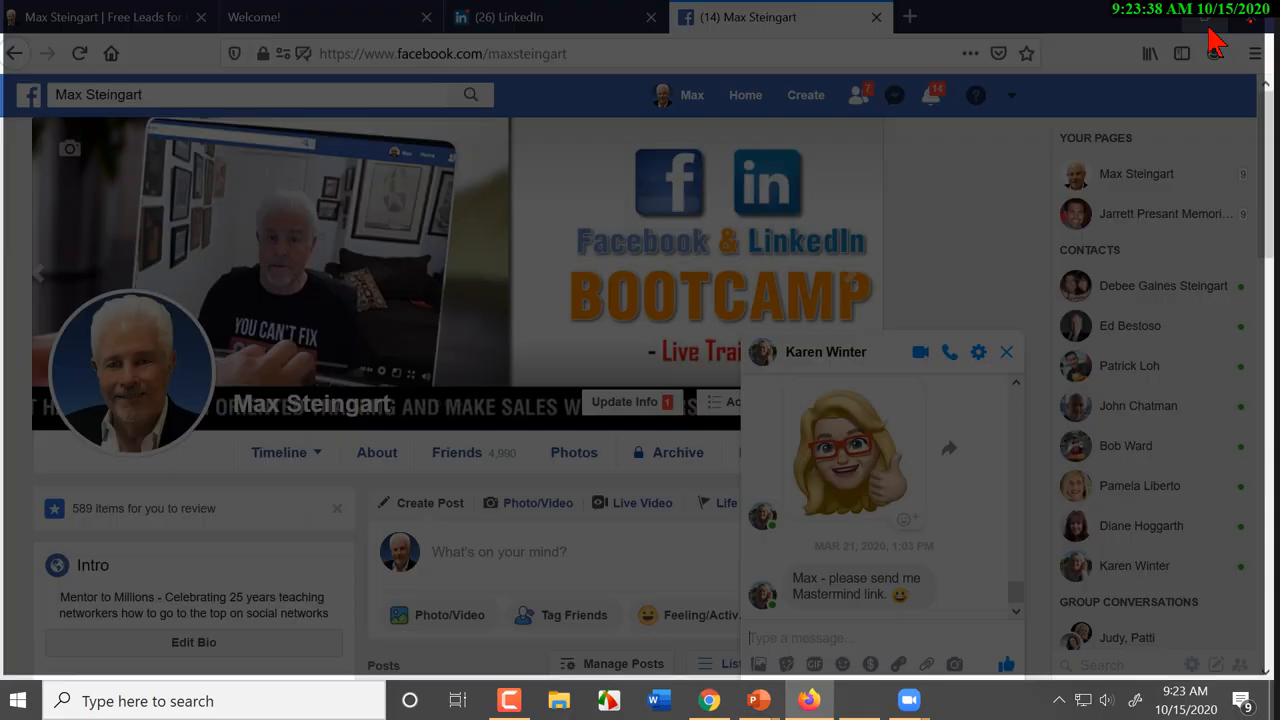
click(556, 17)
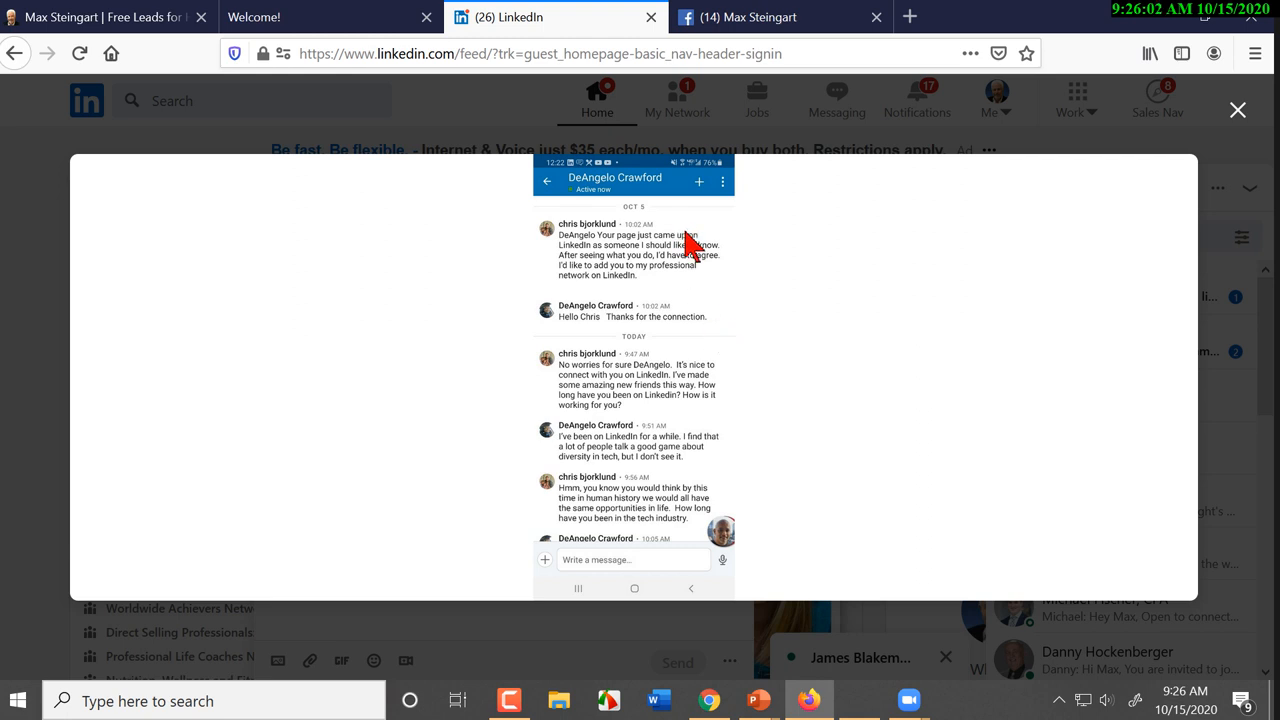
mouse_move(712, 465)
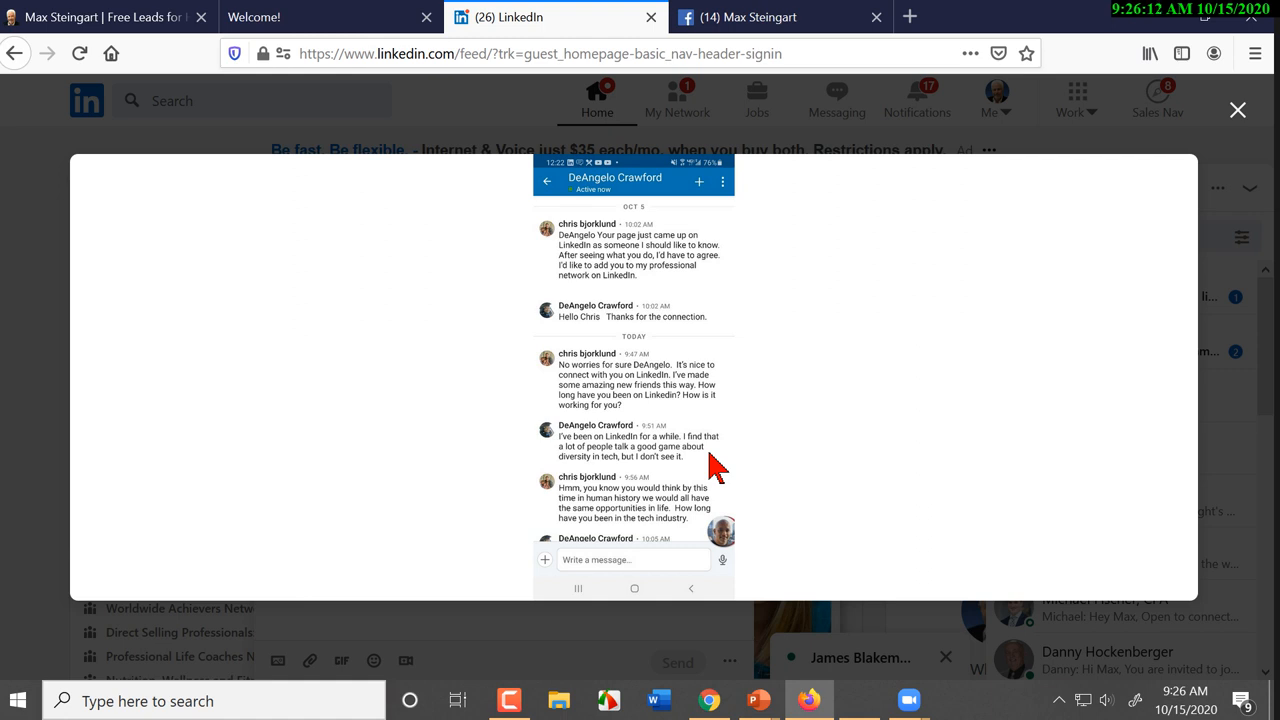
mouse_move(752, 485)
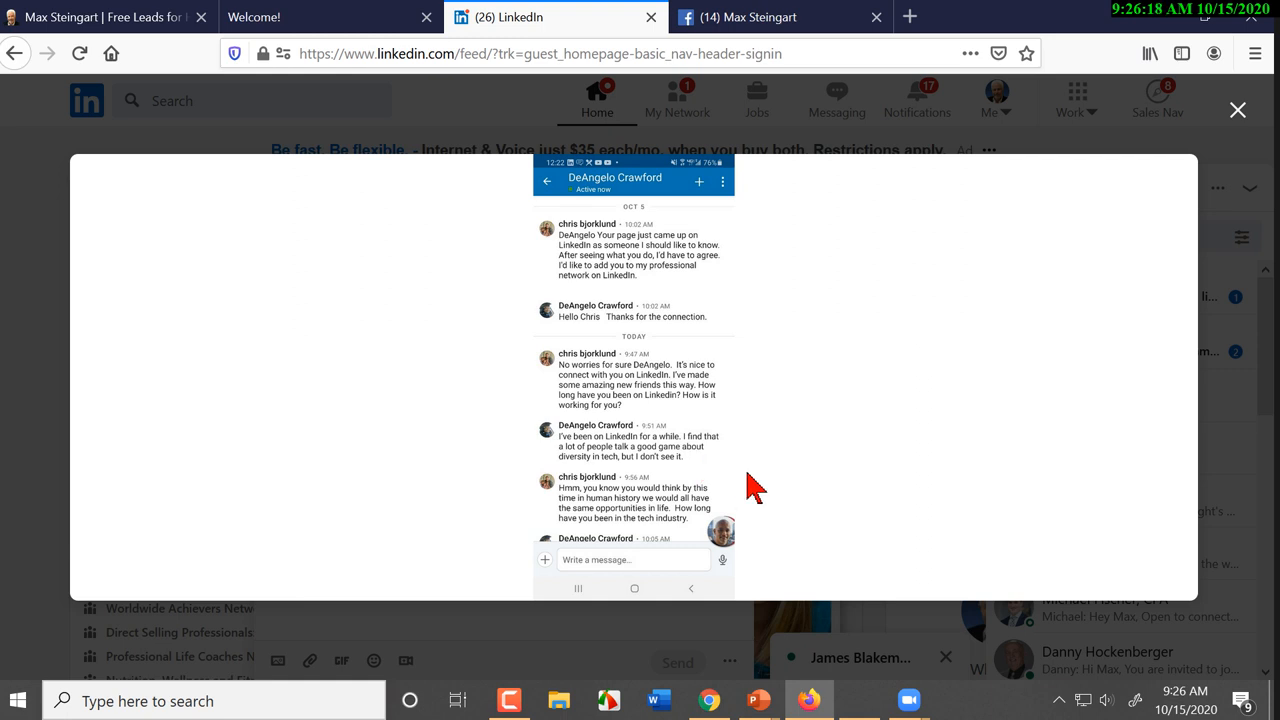
scroll(down, 3)
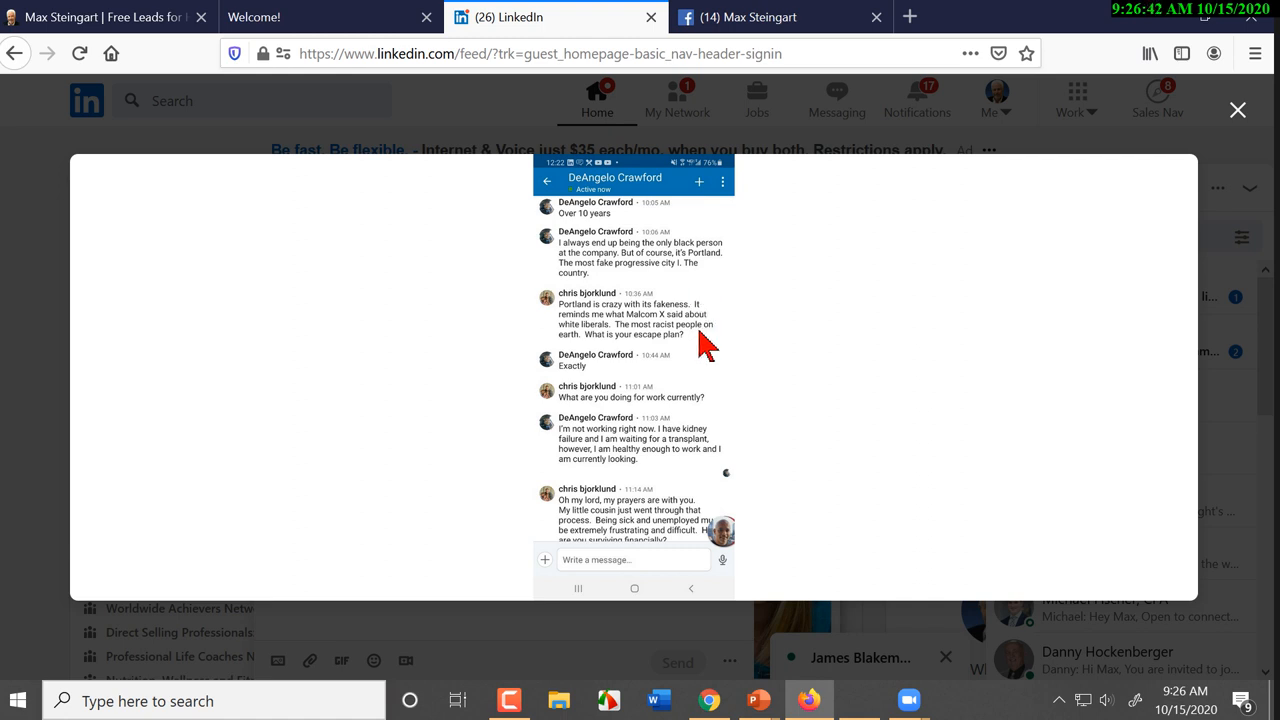
scroll(down, 3)
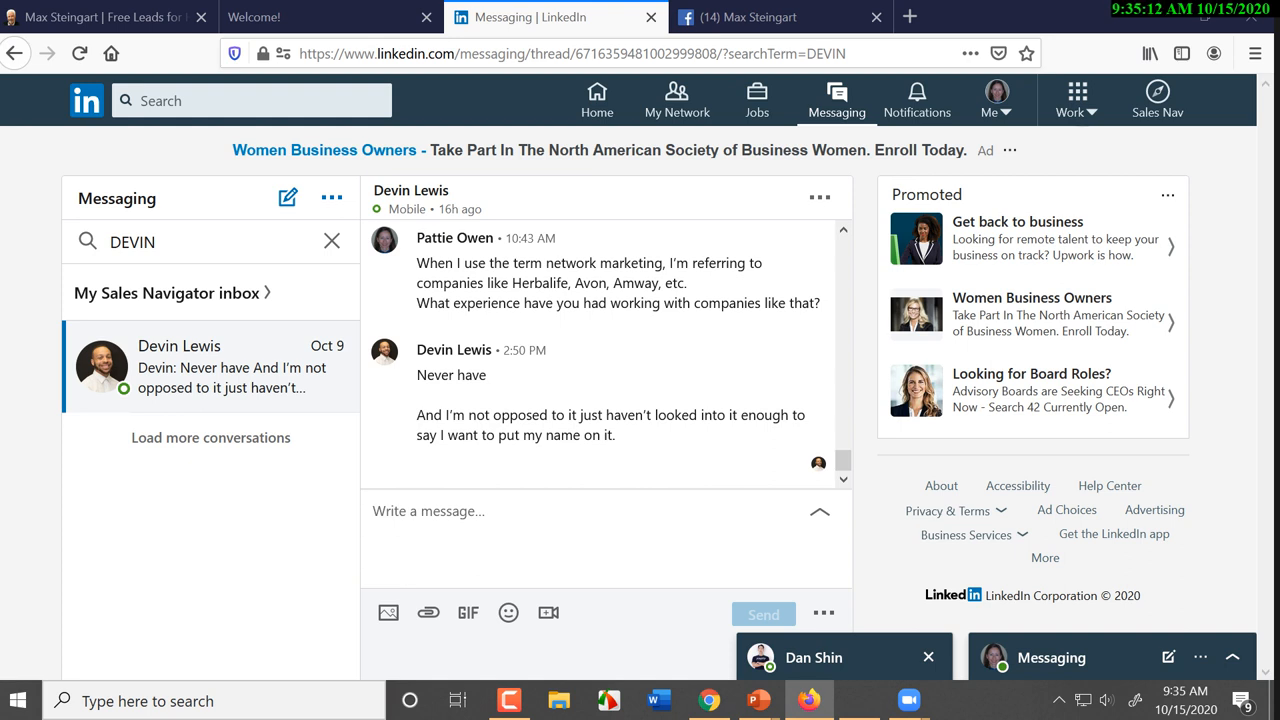
mouse_move(723, 415)
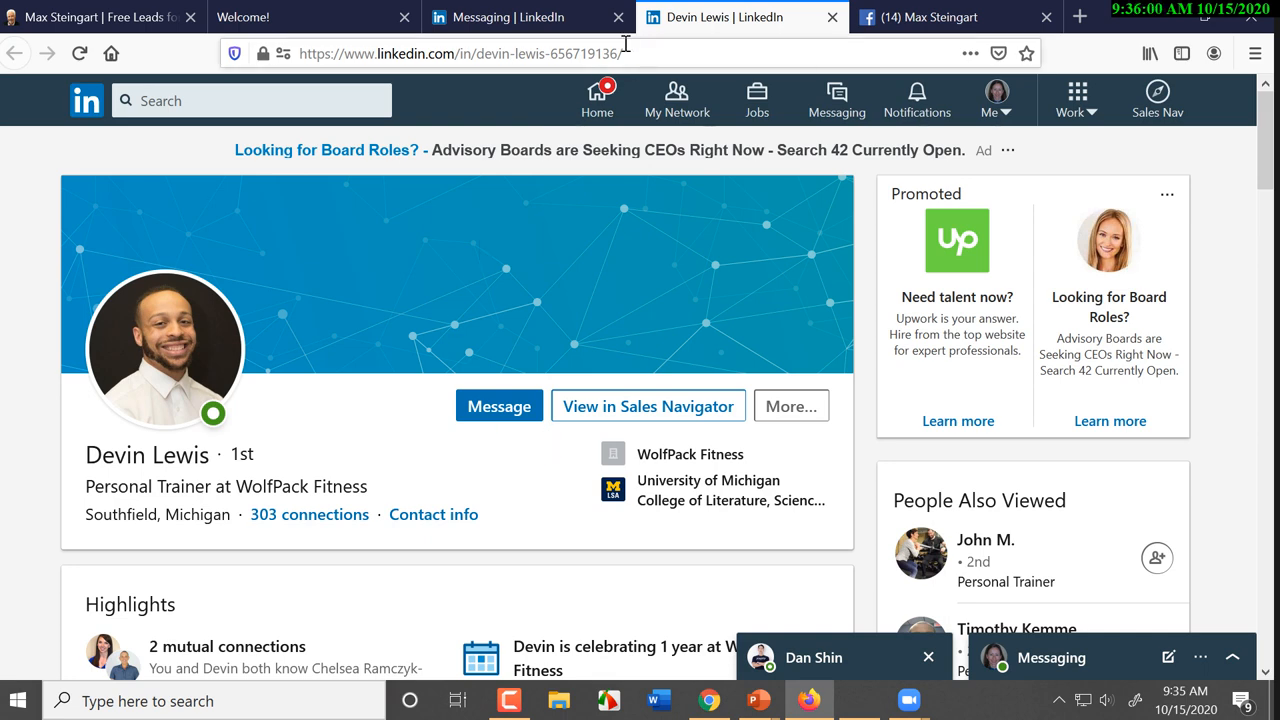
click(434, 514)
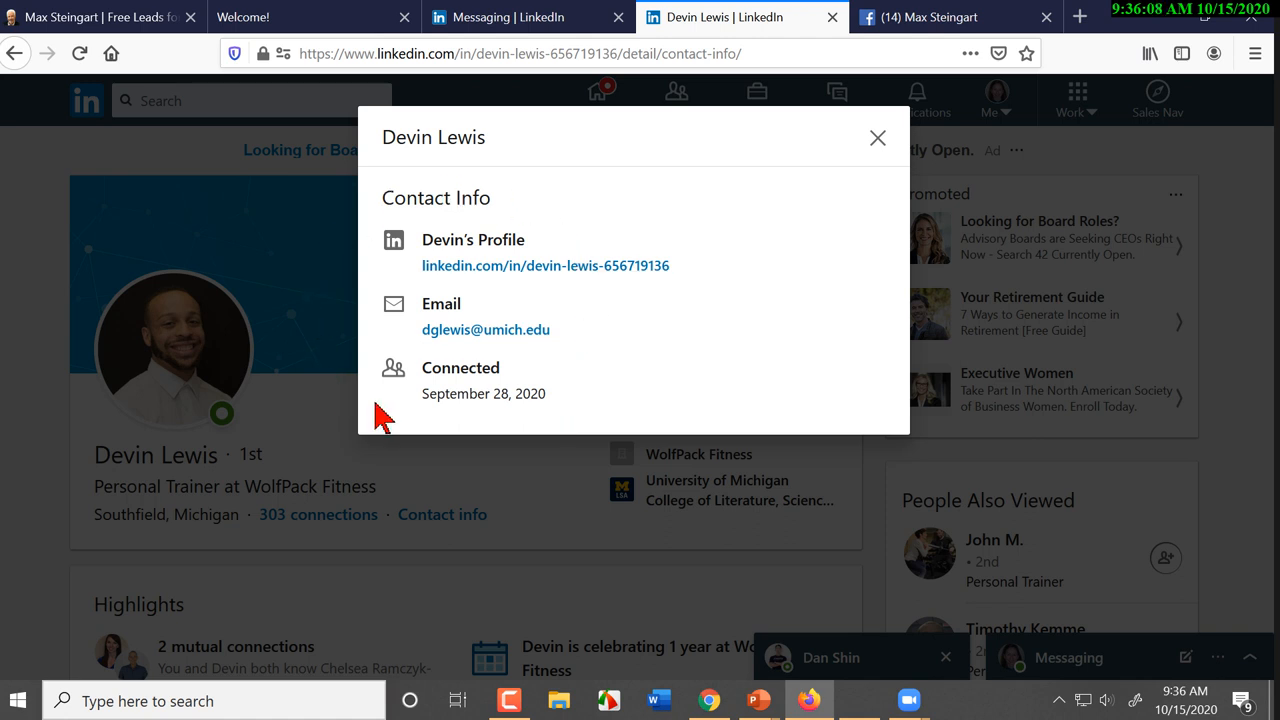
click(877, 137)
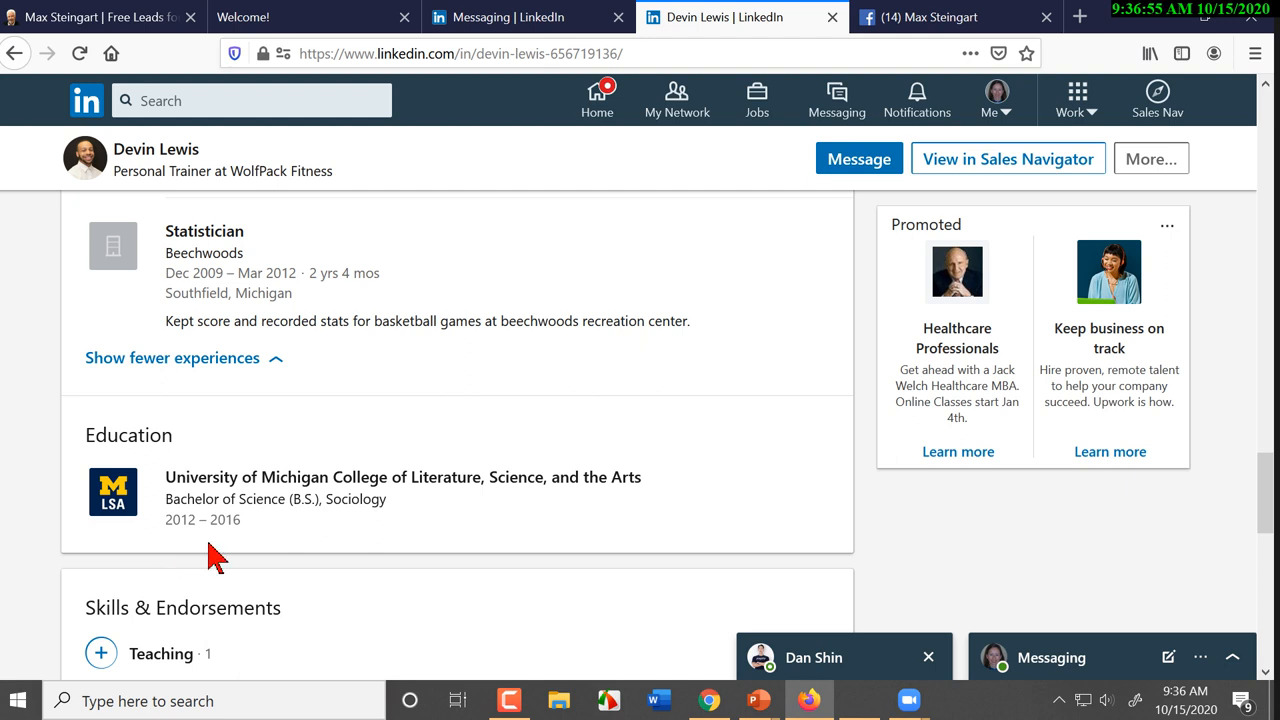
mouse_move(205, 555)
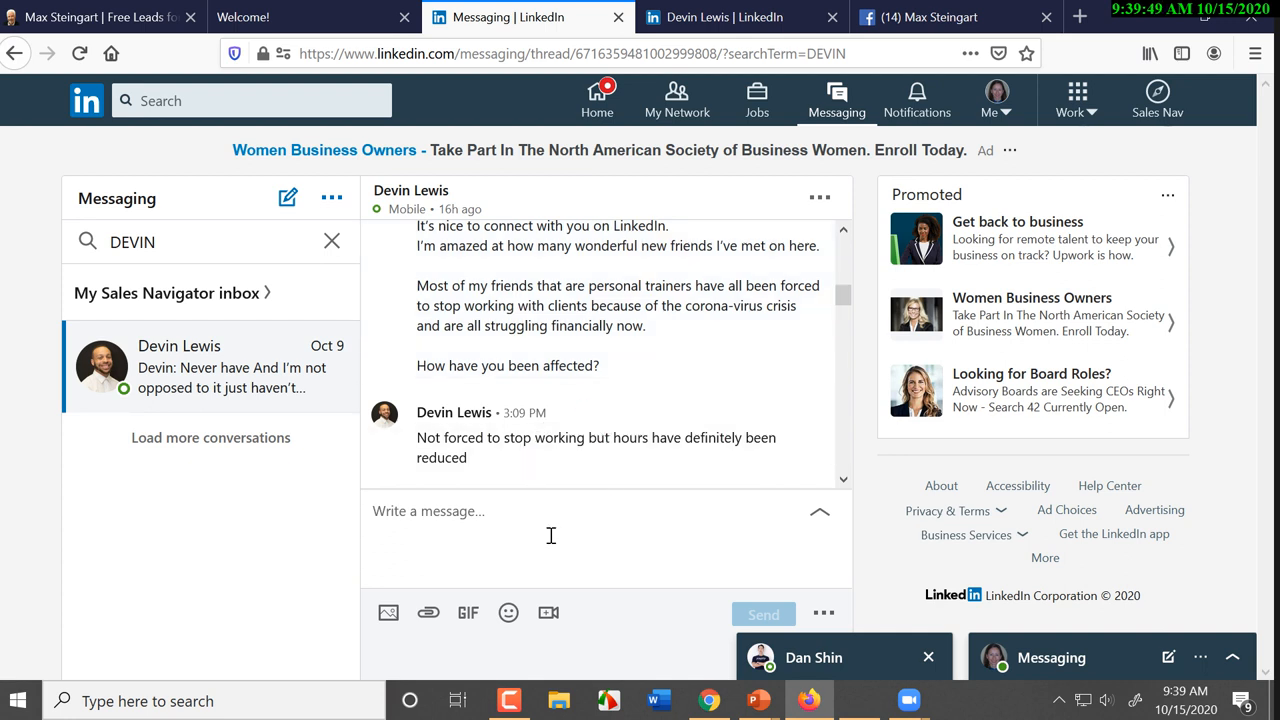
scroll(down, 3)
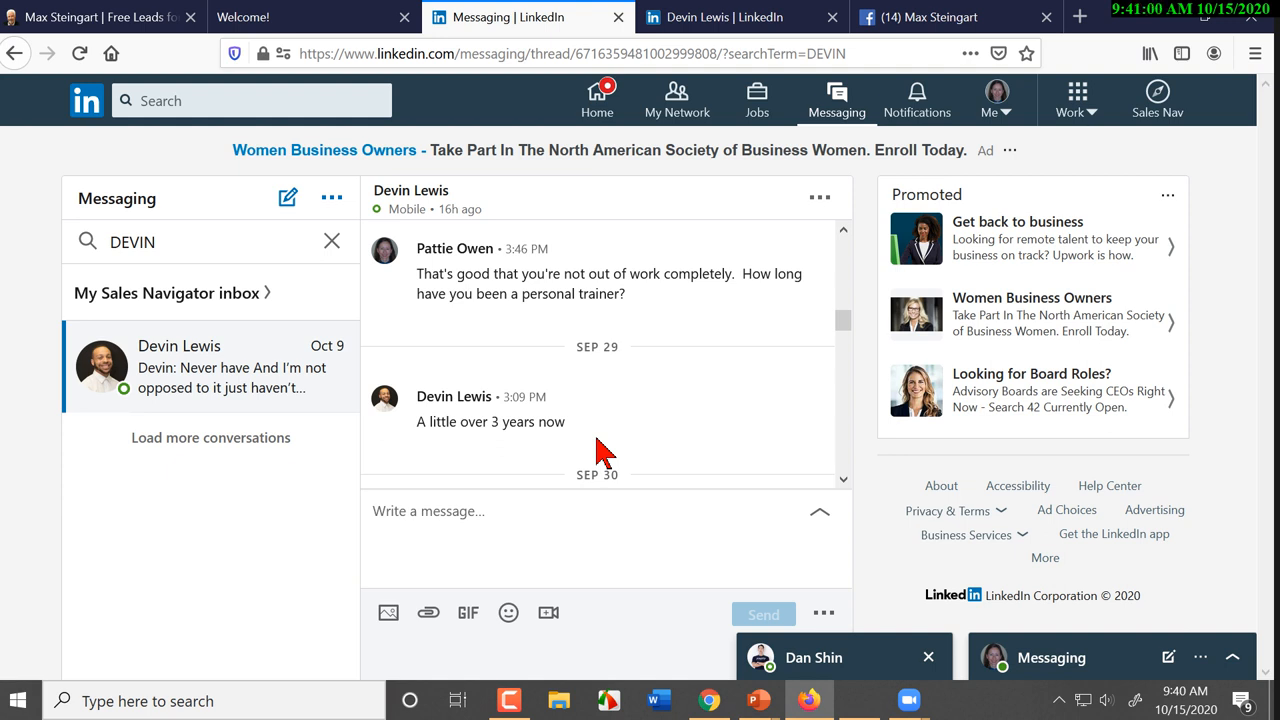
scroll(down, 3)
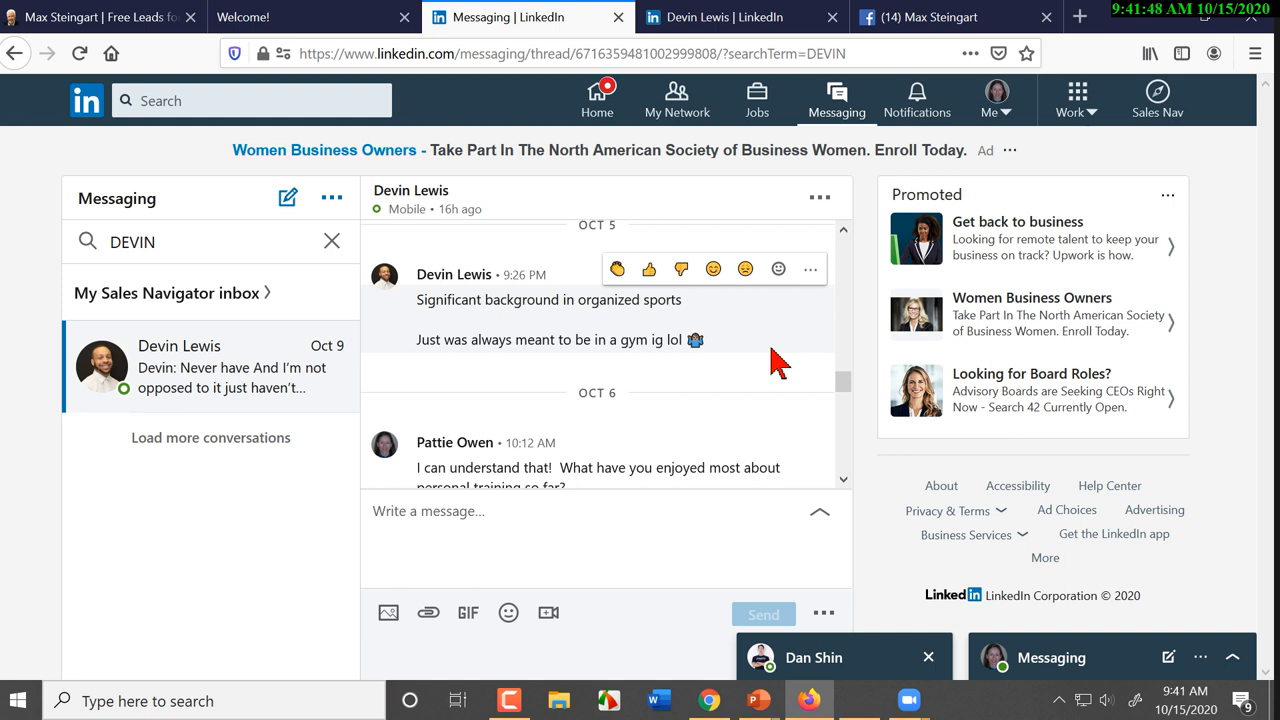
Scroll the thread to Devin's Oct 5 reply about his organized sports background
scroll(down, 3)
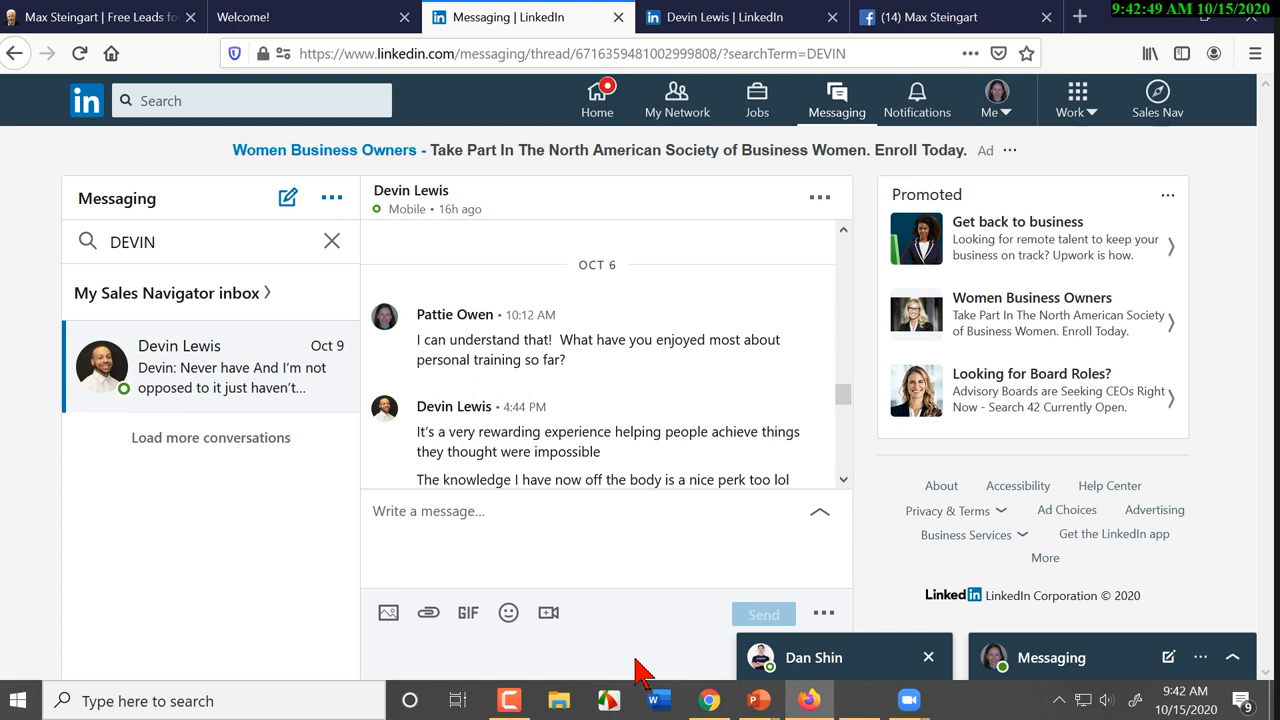
Scroll to the Oct 6 messages on what Devin enjoys about personal training
scroll(down, 3)
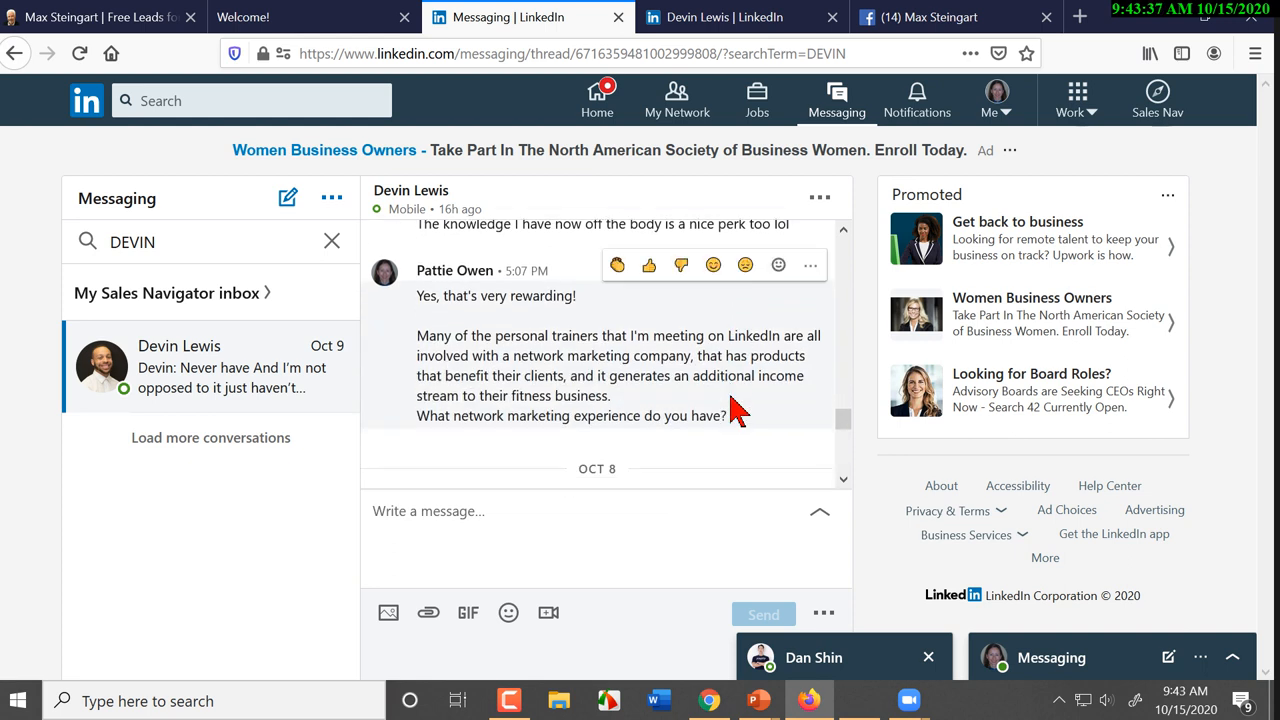
scroll(down, 3)
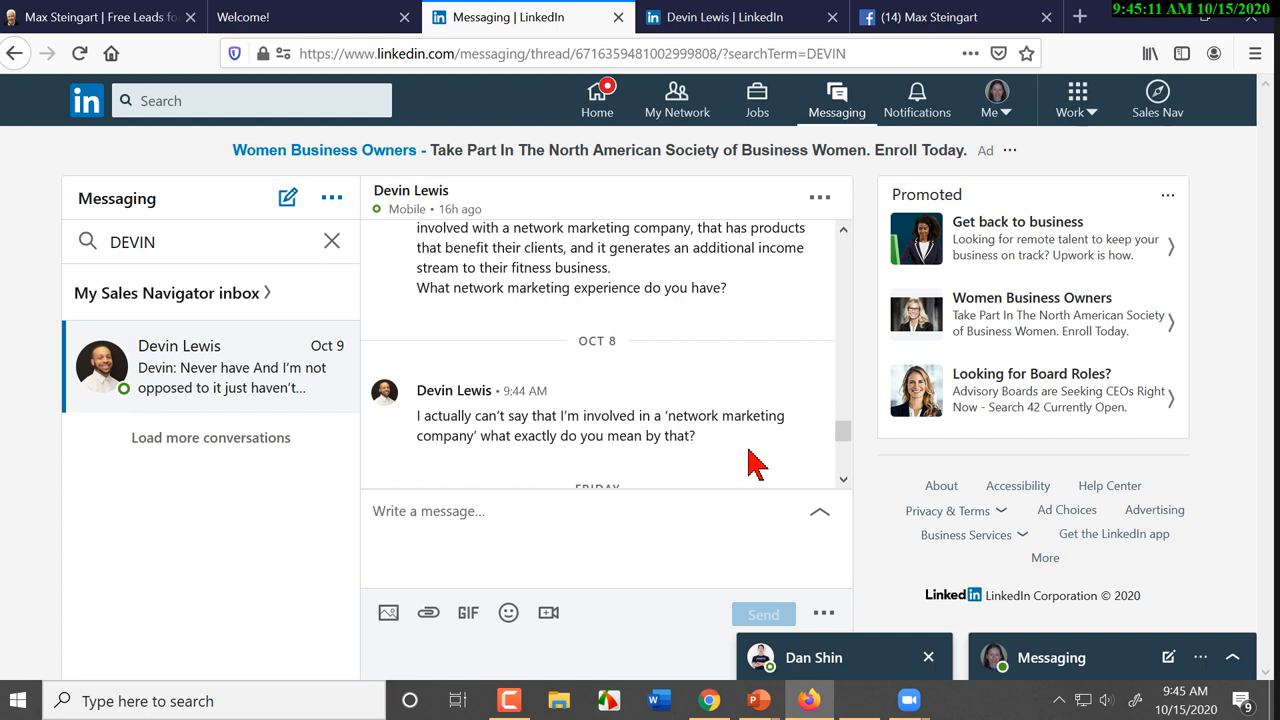
mouse_move(742, 462)
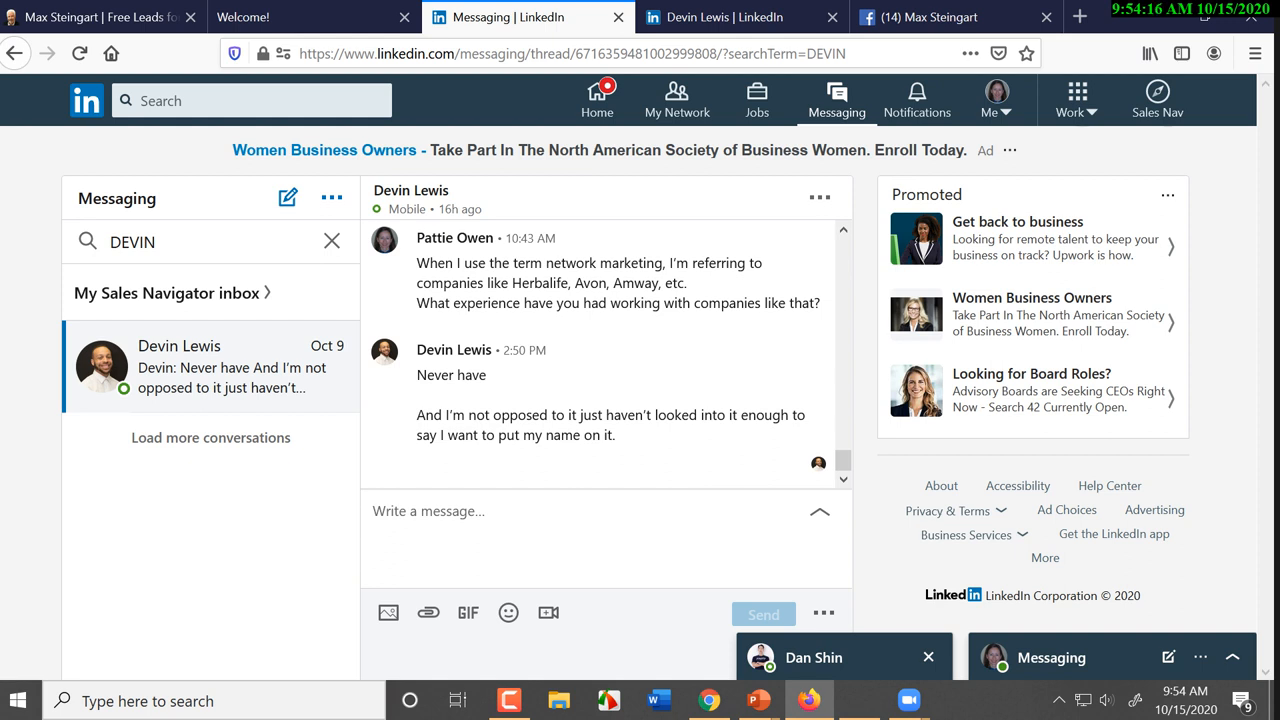
mouse_move(565, 538)
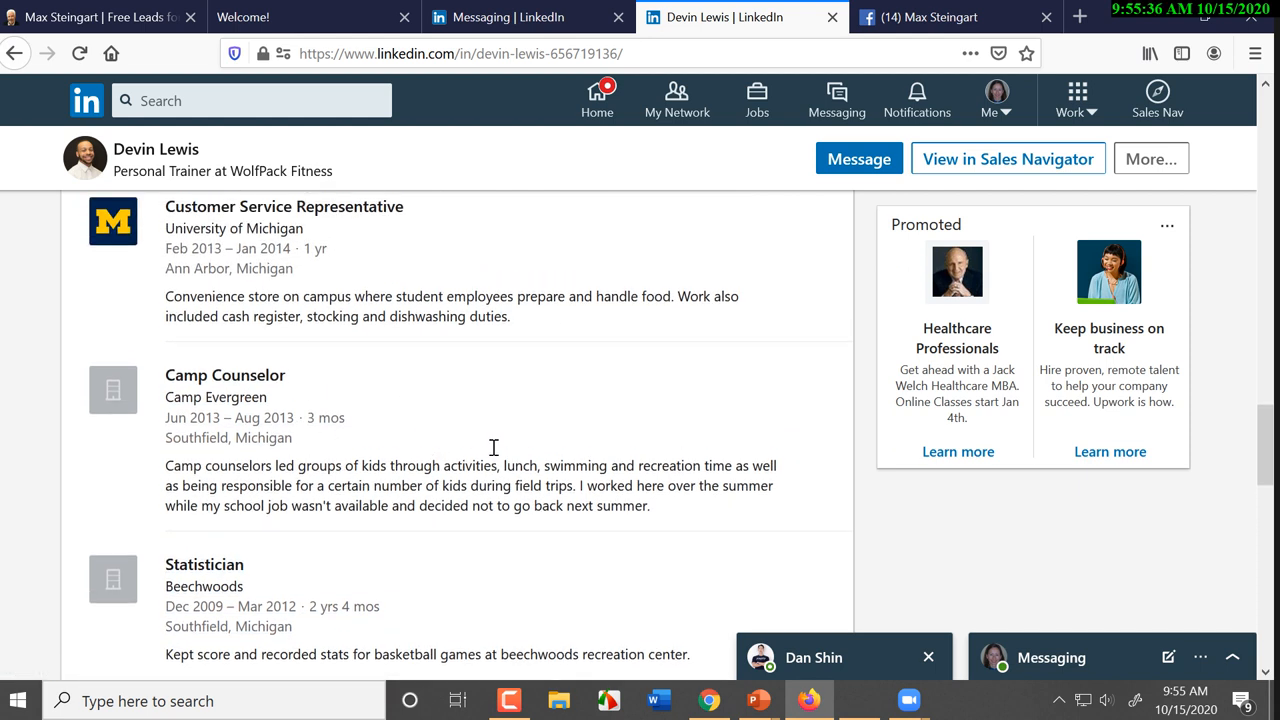
Scroll through the contact's Experience section, then switch browser tabs
scroll(down, 3)
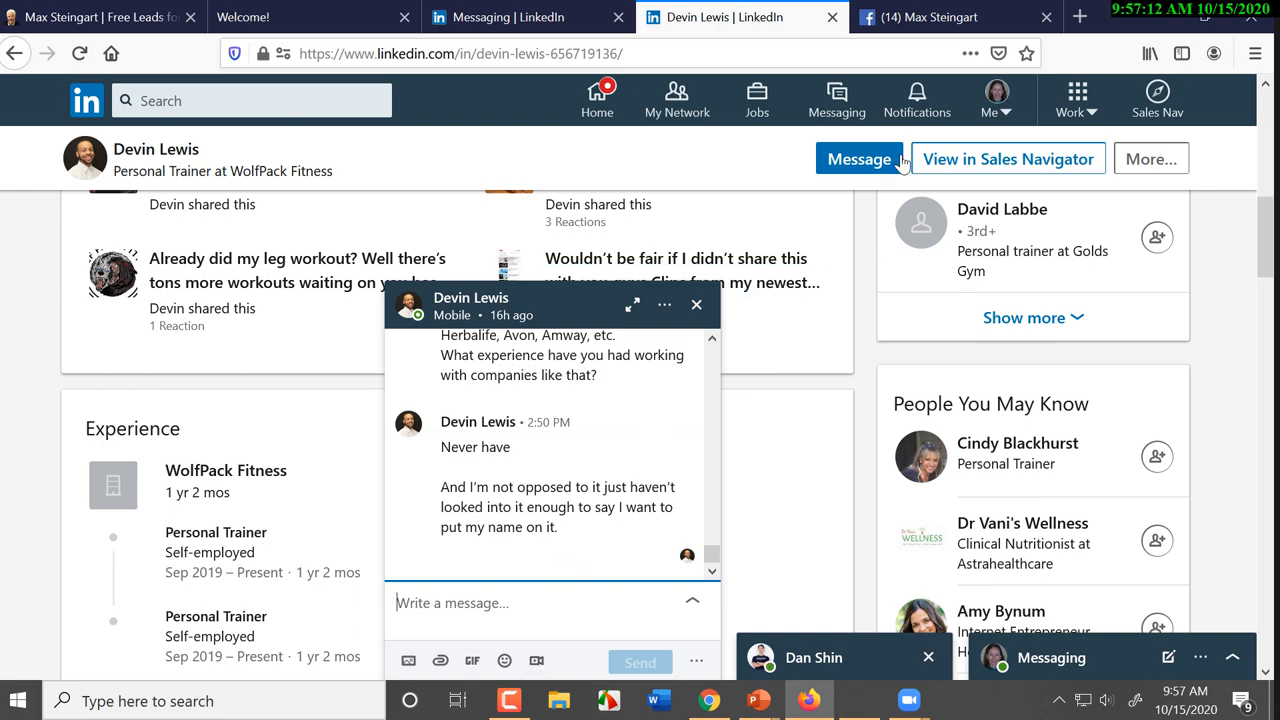
click(920, 17)
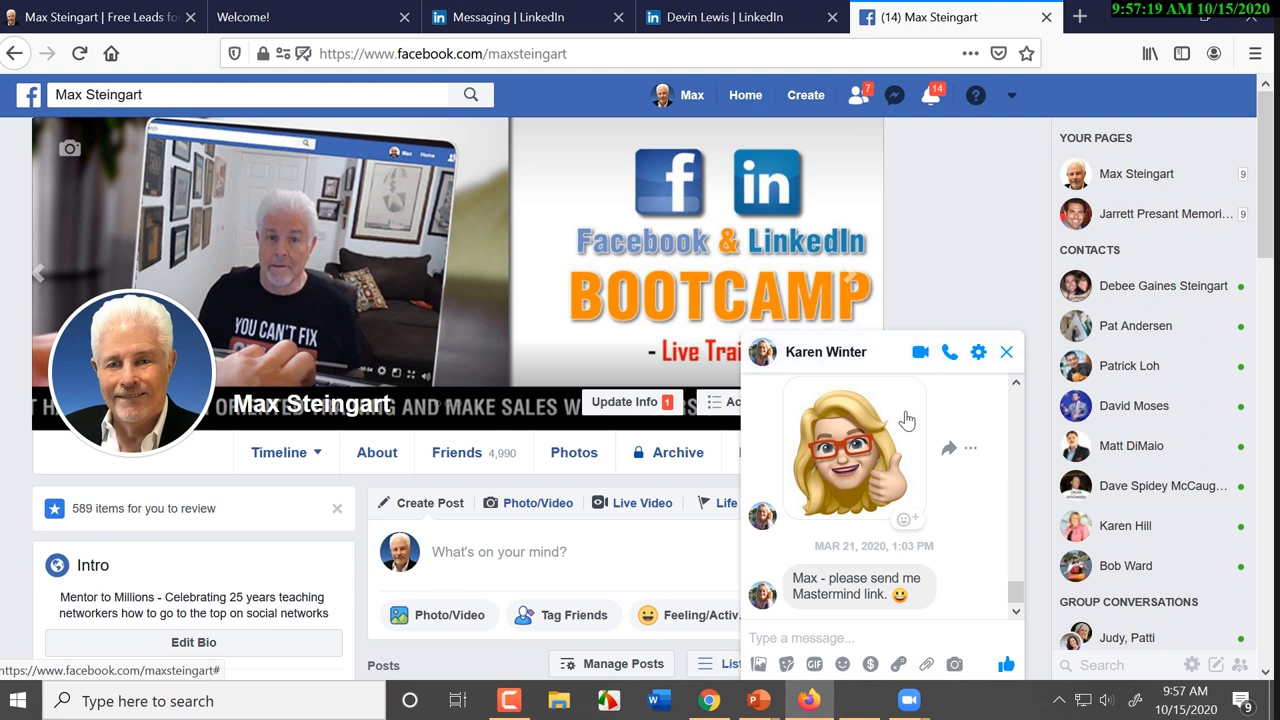
mouse_move(920, 352)
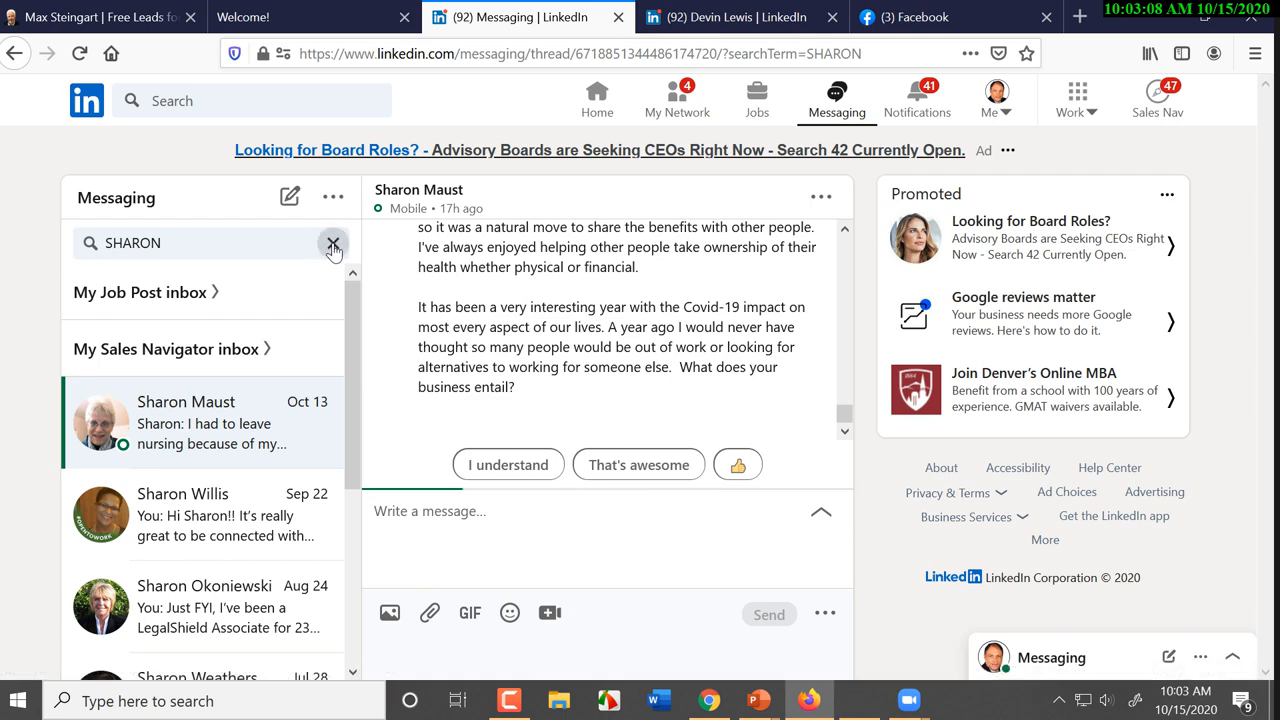
click(334, 243)
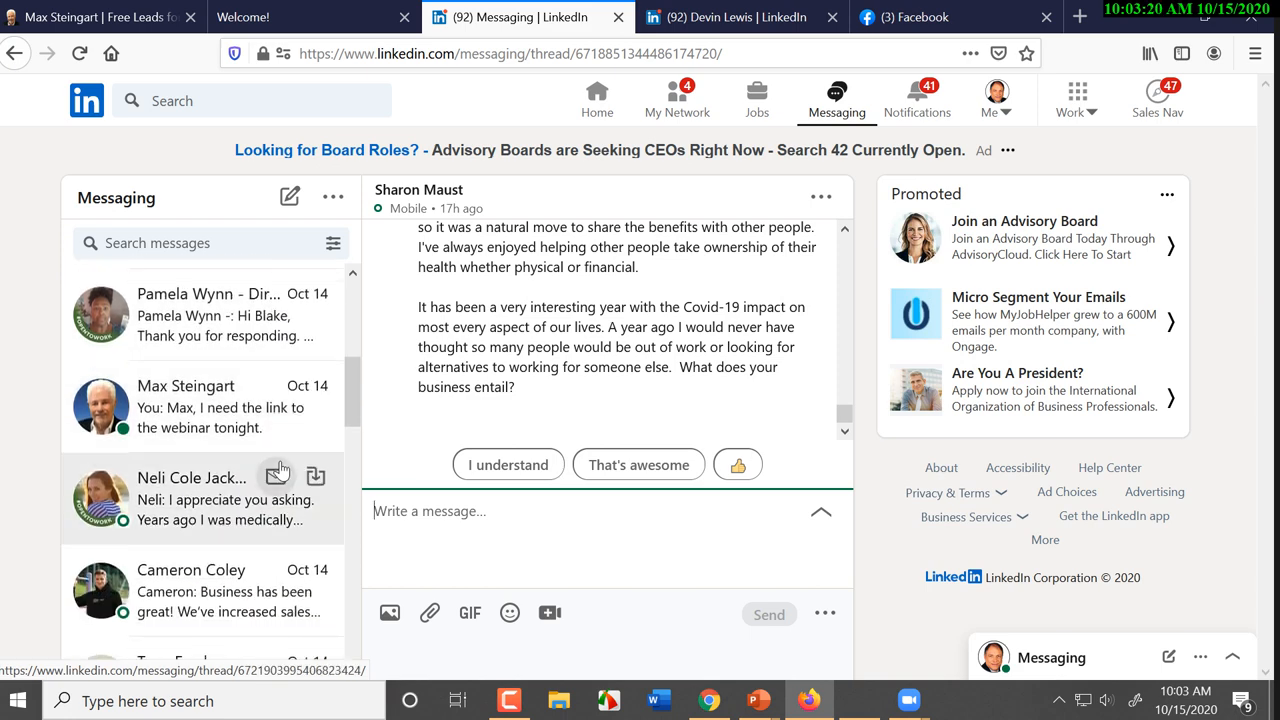
scroll(down, 3)
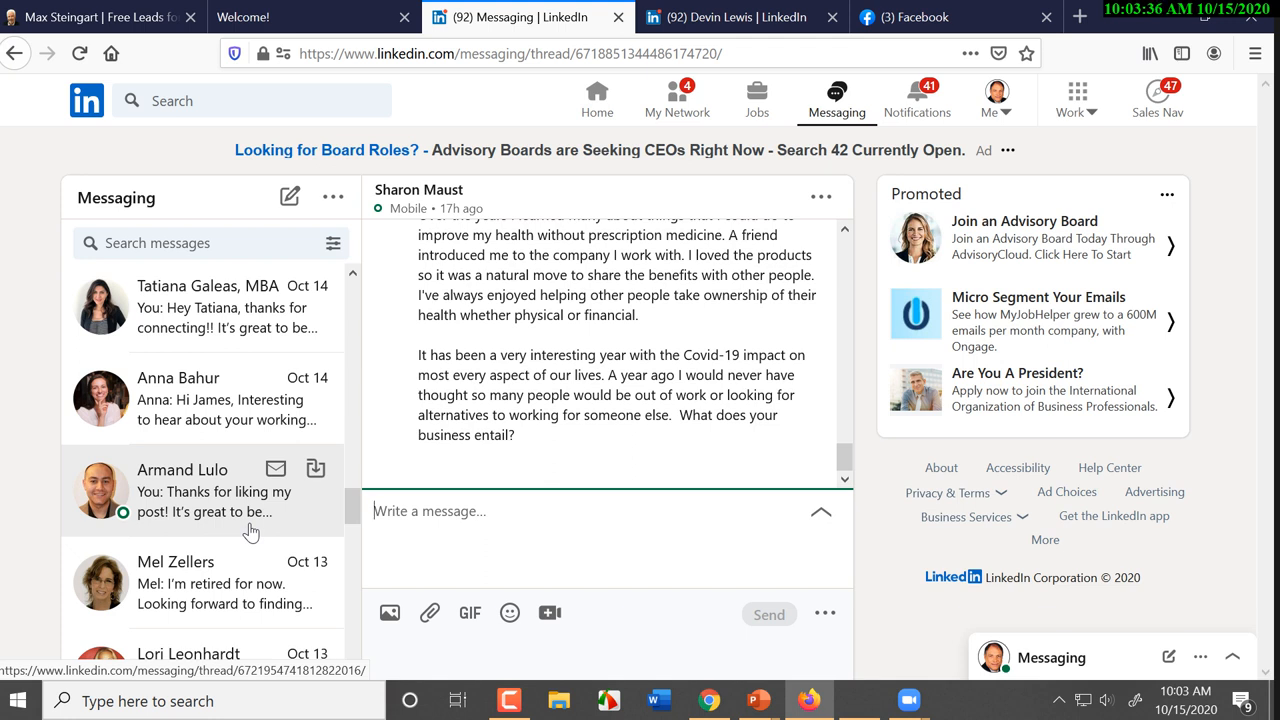
scroll(down, 3)
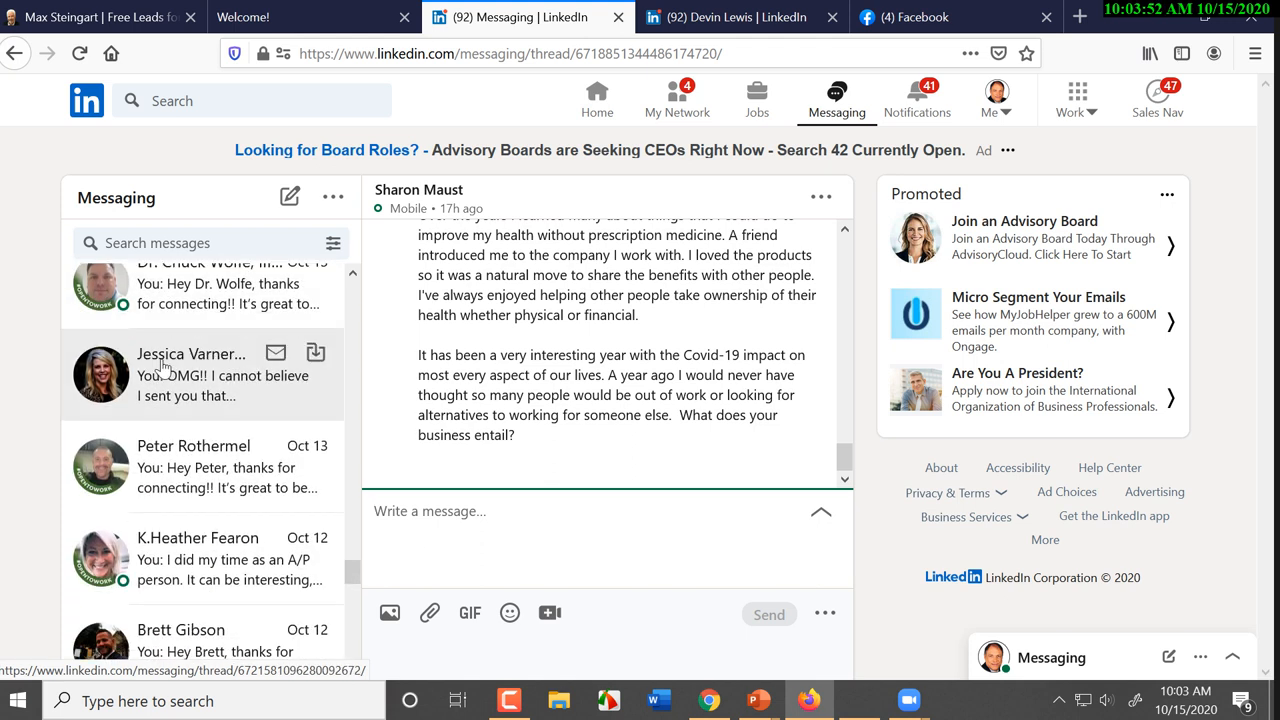
text(SHARON MAUST)
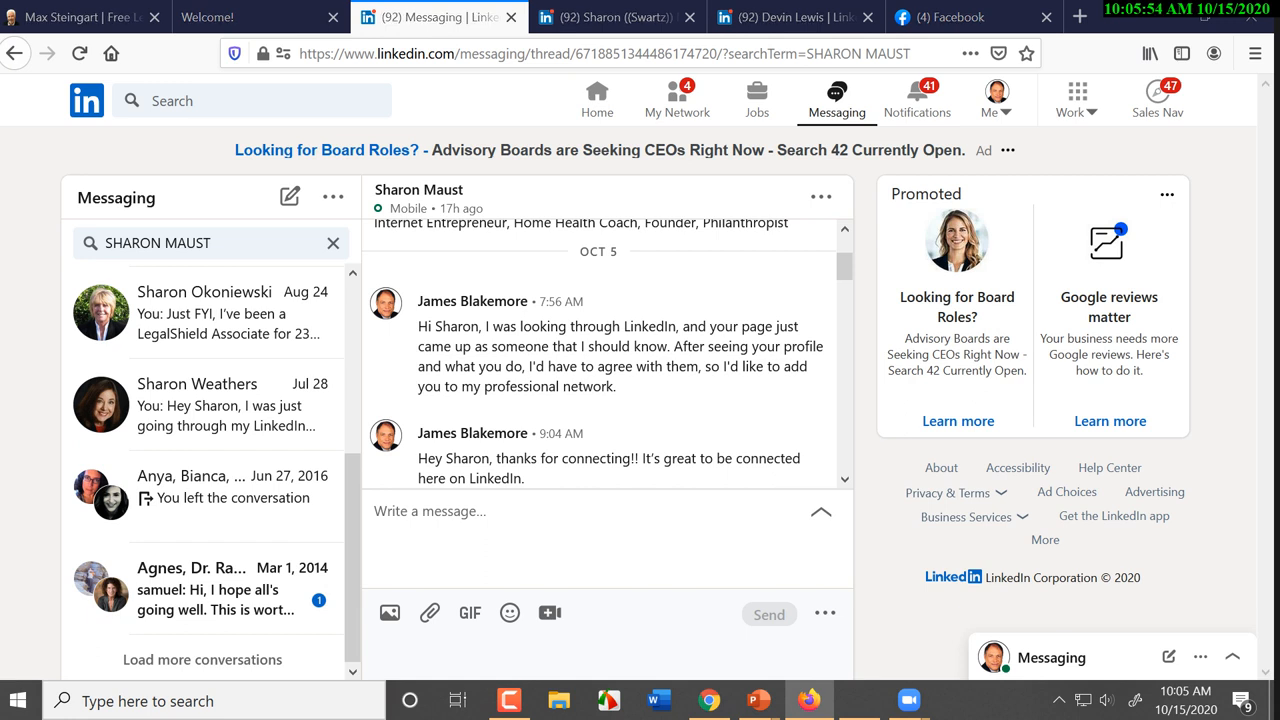
scroll(down, 3)
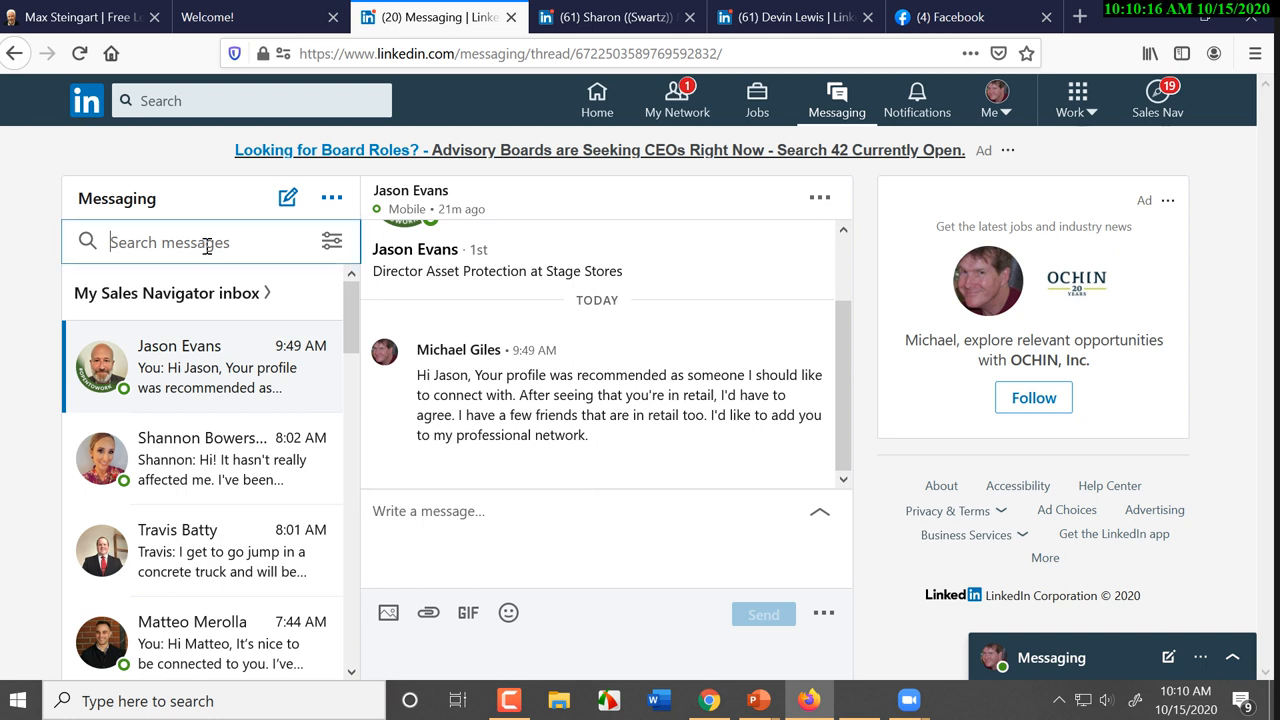
click(200, 242)
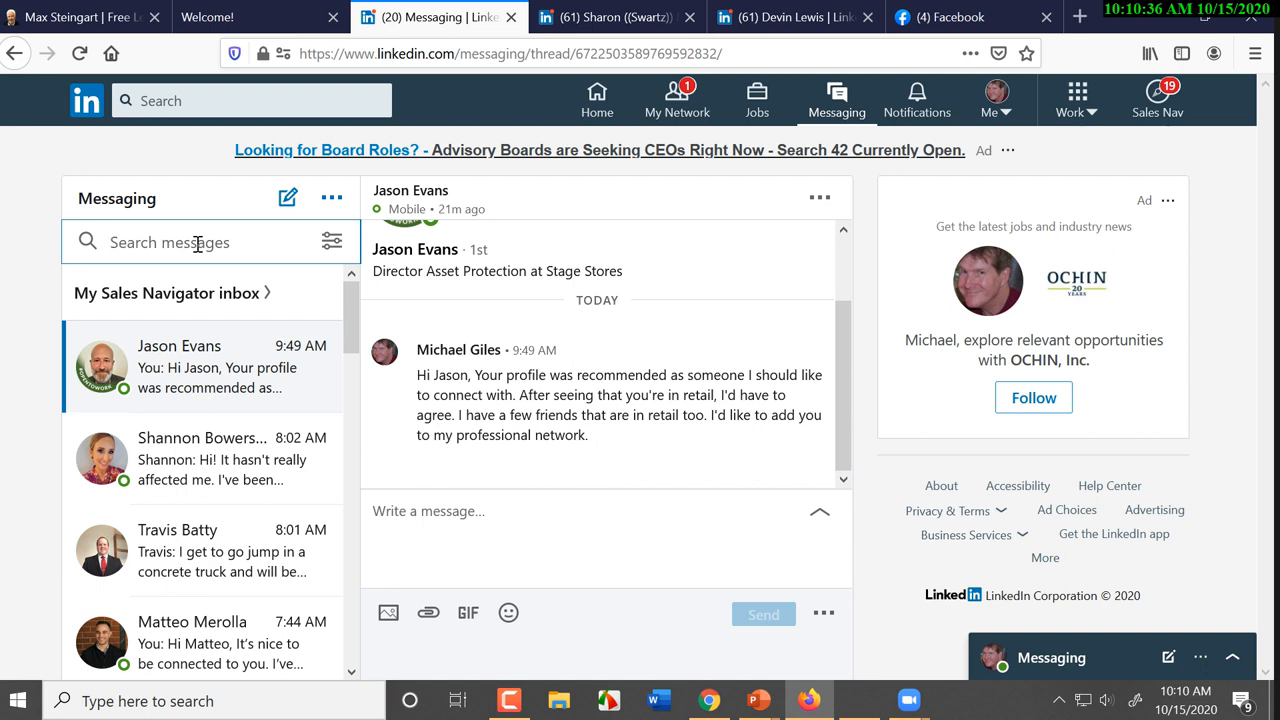